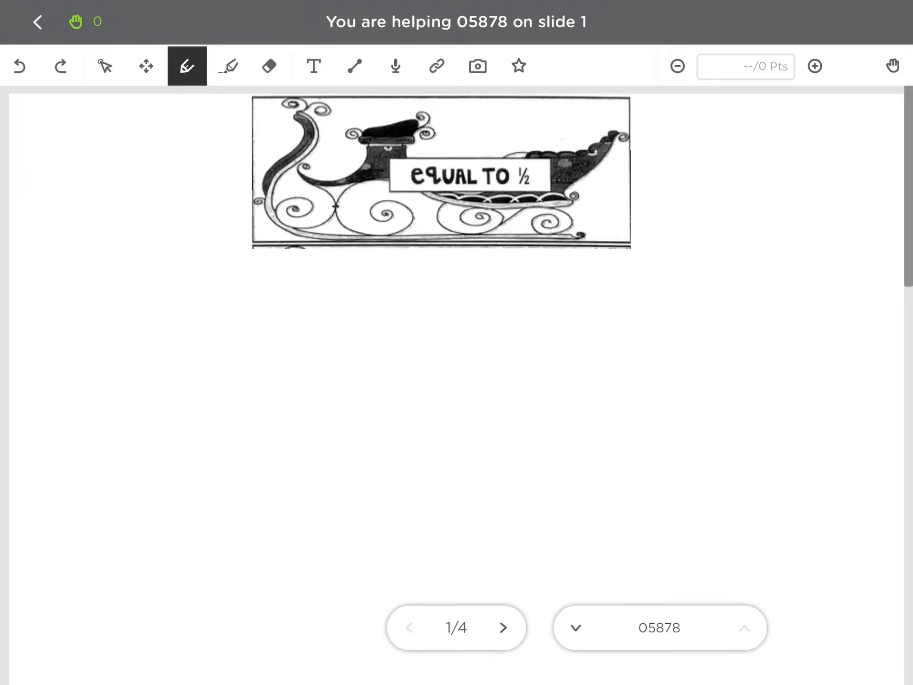
Advance from slide 1 (Equal to ½) to slide 2 (Greater than ½).
left_click(503, 627)
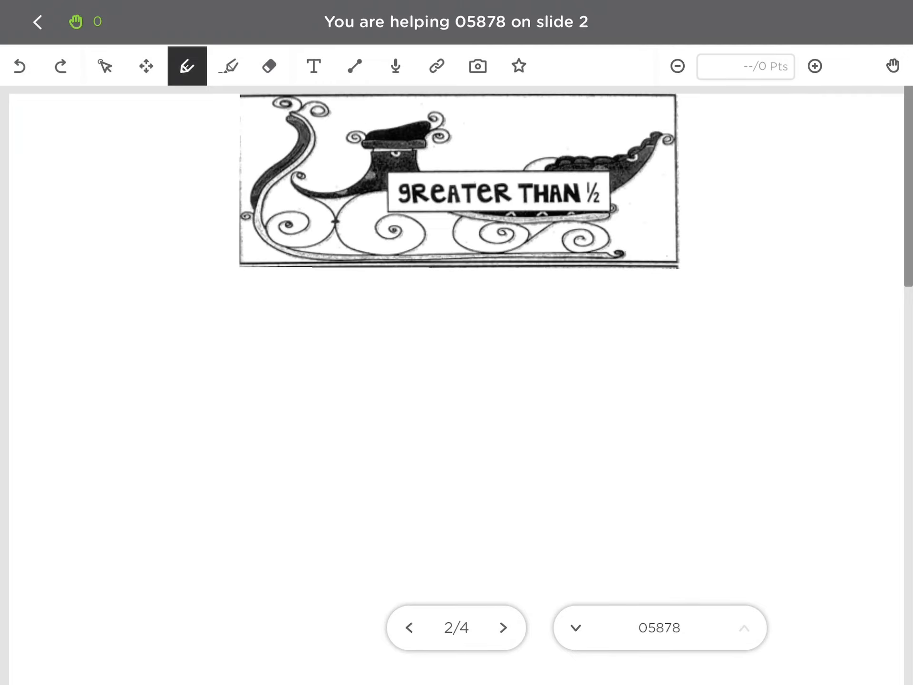
Preview the Less than ½ and answer-table slides, then return to Equal to ½ for an image.
left_click(503, 627)
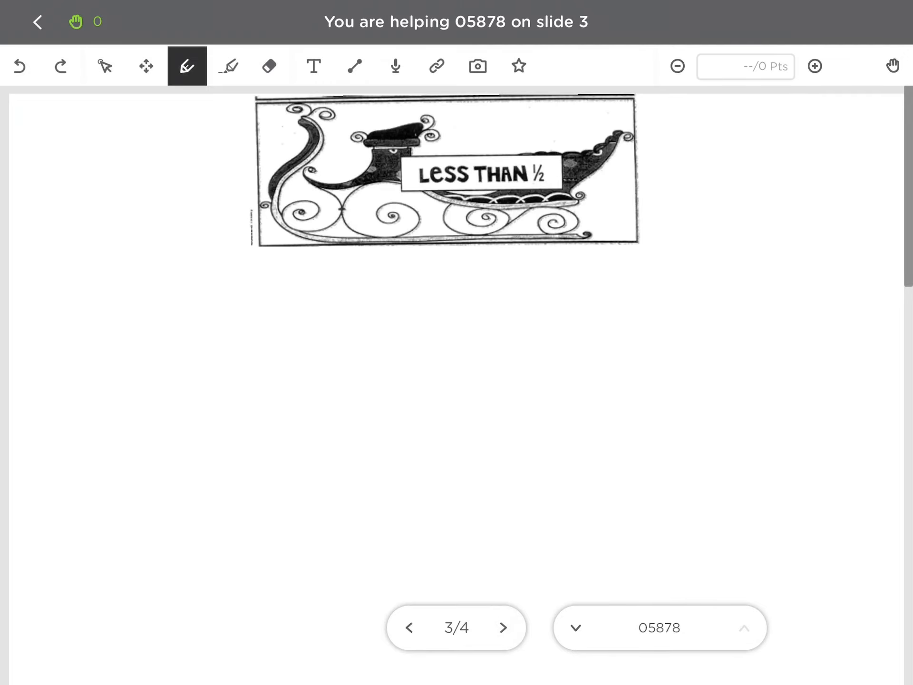
left_click(504, 628)
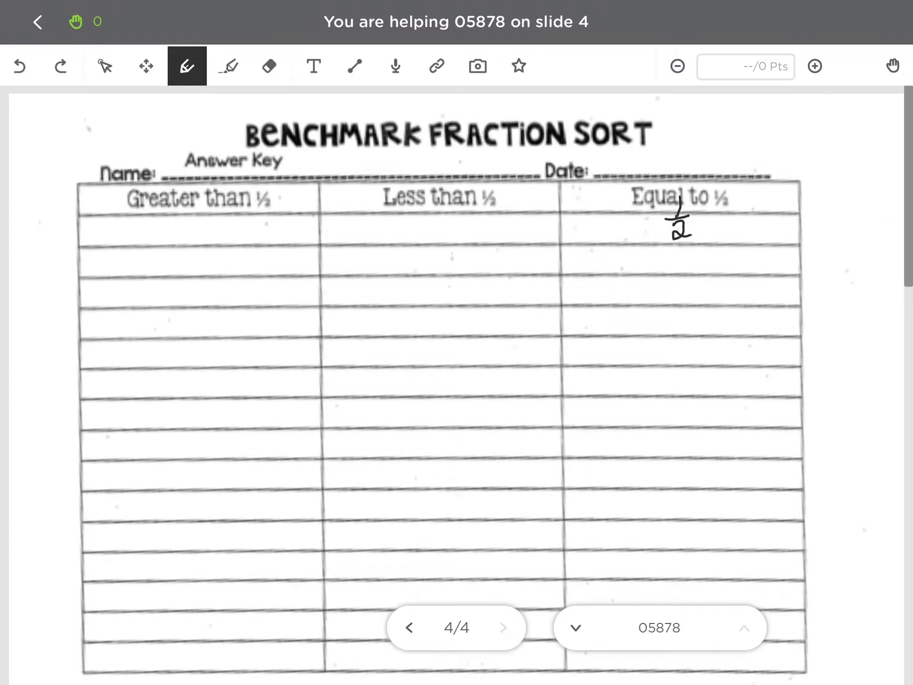
left_click(410, 628)
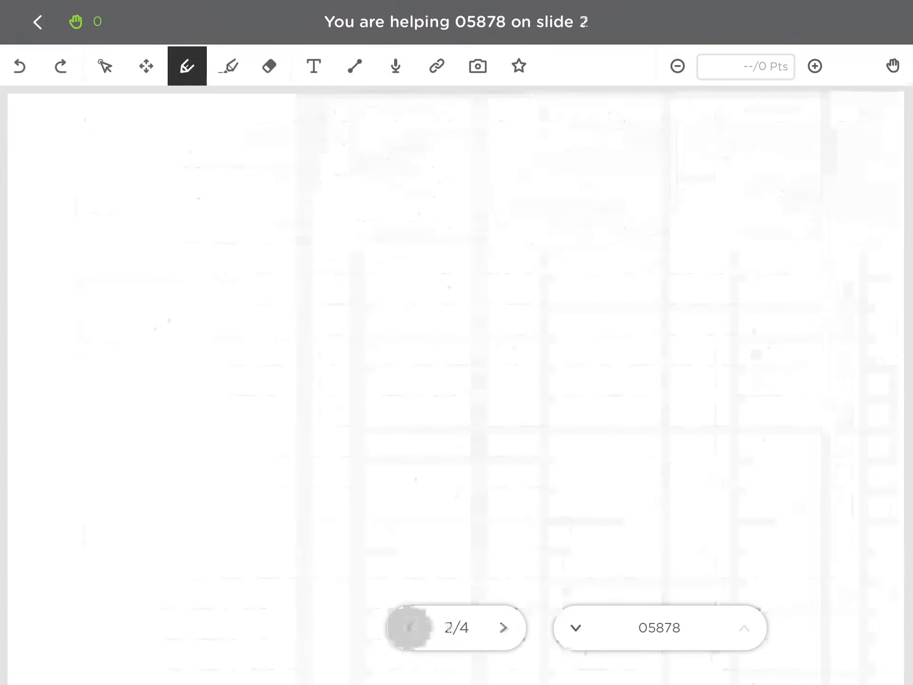
left_click(410, 628)
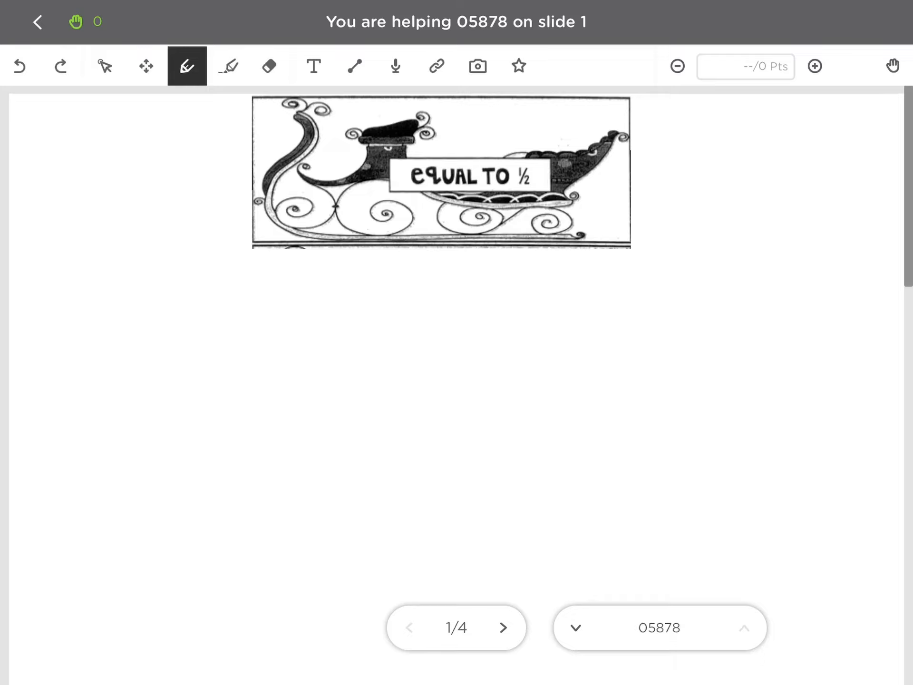
left_click(477, 65)
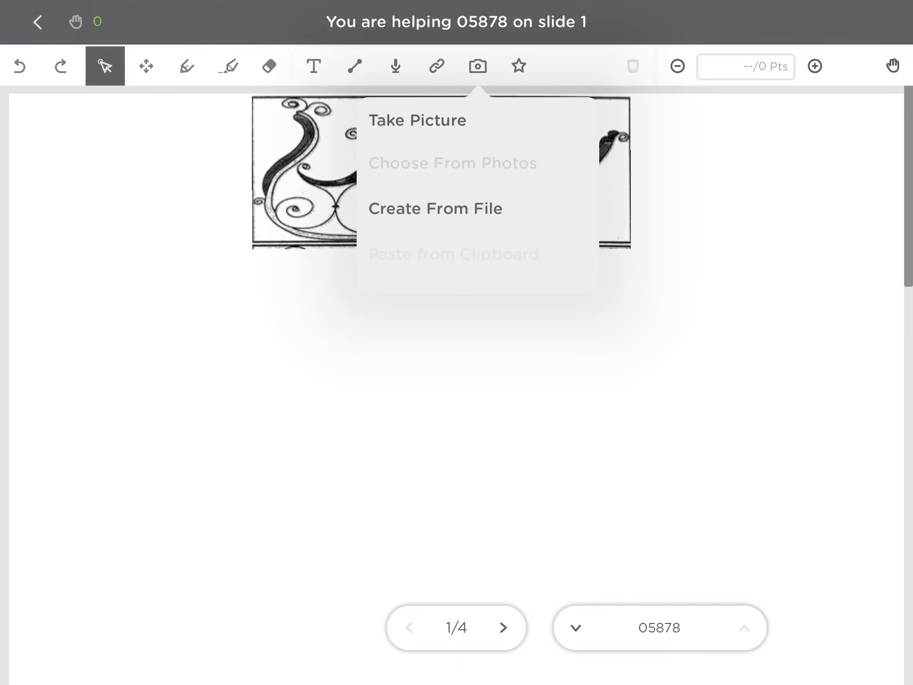
Insert the cropped ½ card from the fraction-cards photo onto the Equal to ½ slide.
left_click(452, 163)
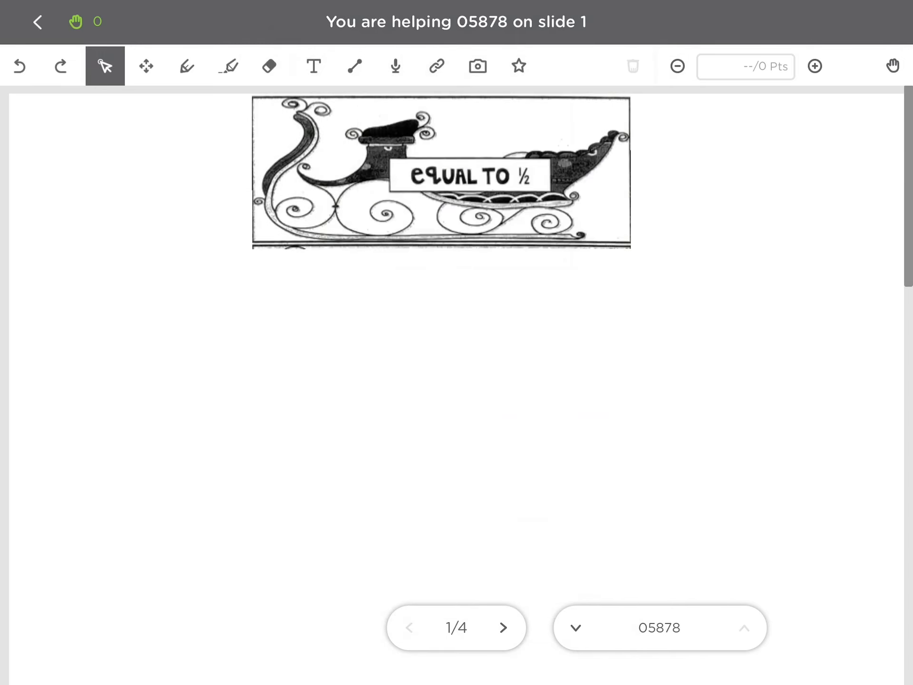
left_click(477, 66)
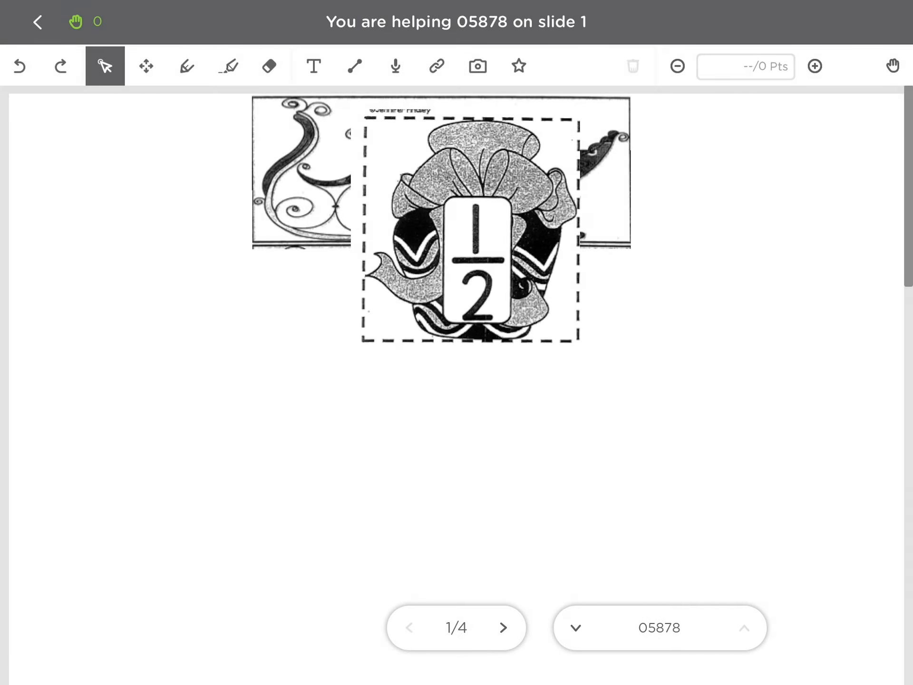
Drag the ½ card down to the left, below the sleigh picture.
left_click_drag(469, 233, 132, 373)
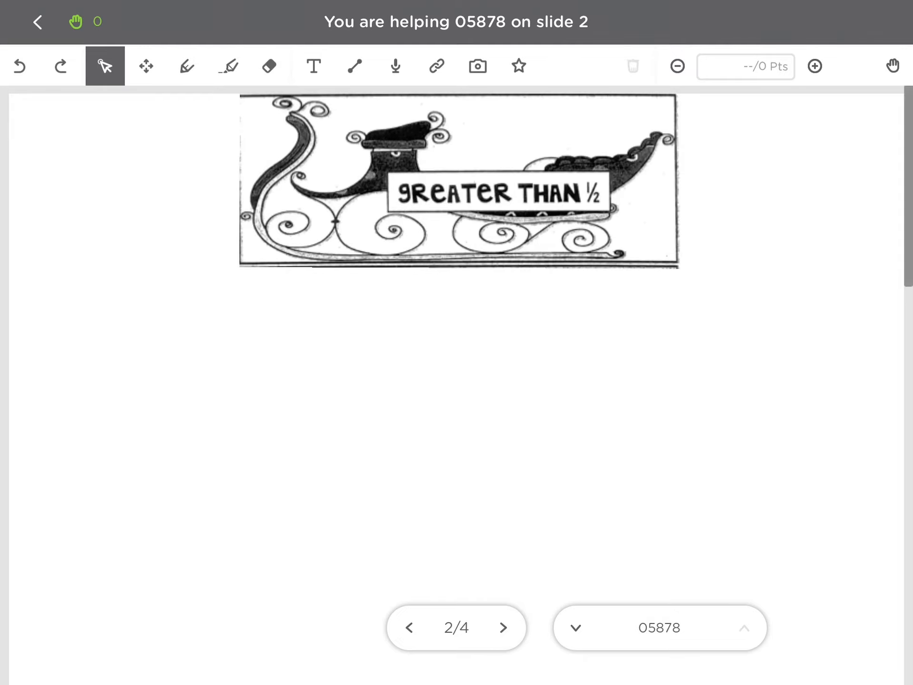
Insert the 2/2 card cropped from the photo onto the Greater than ½ slide.
left_click(477, 66)
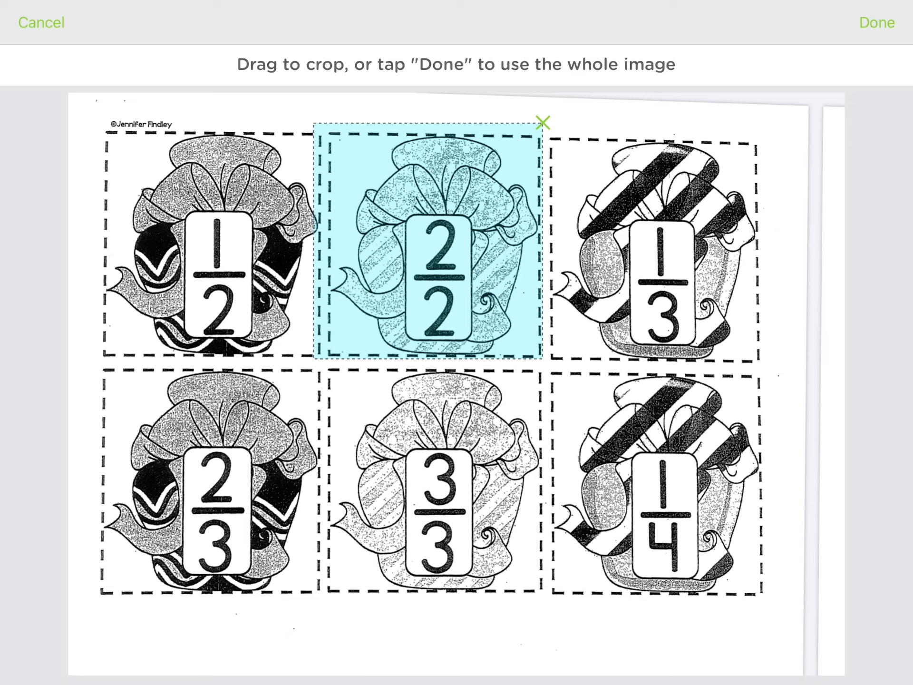
left_click(877, 22)
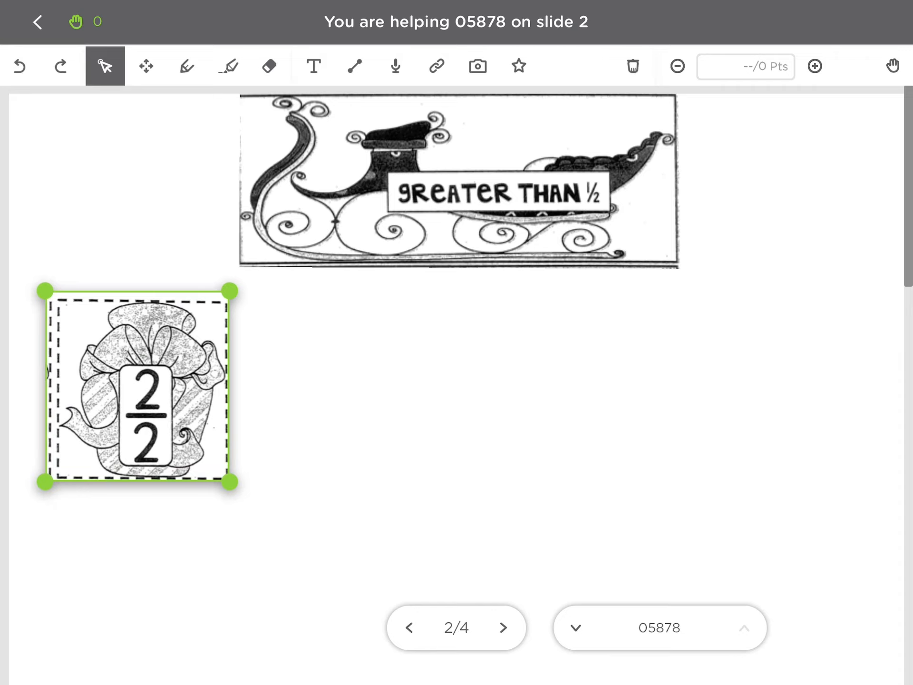
Review slides 1–3, reach the benchmark answer table, and select the pen tool.
left_click(410, 628)
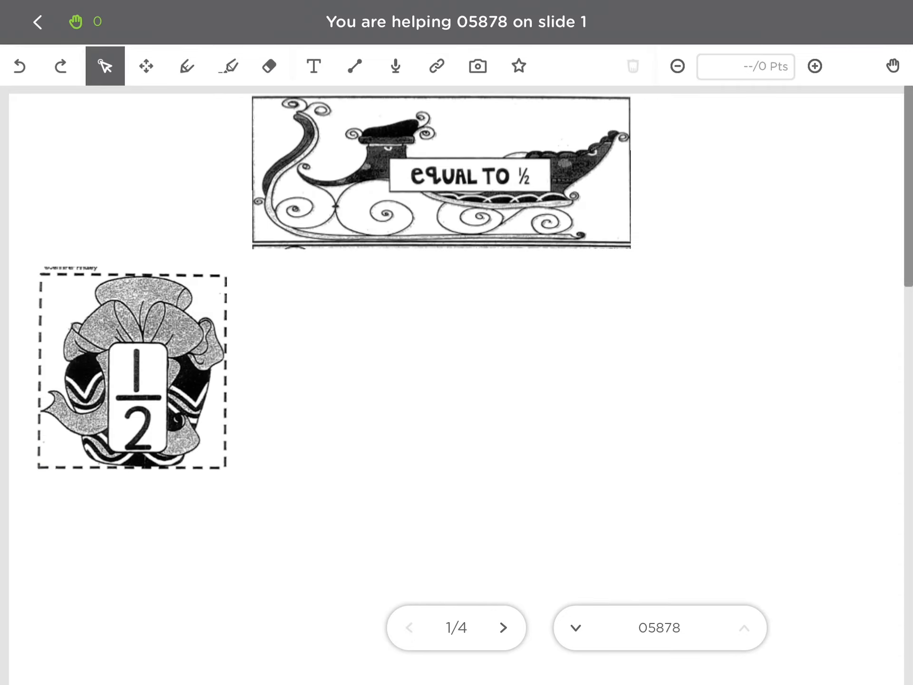
left_click(503, 628)
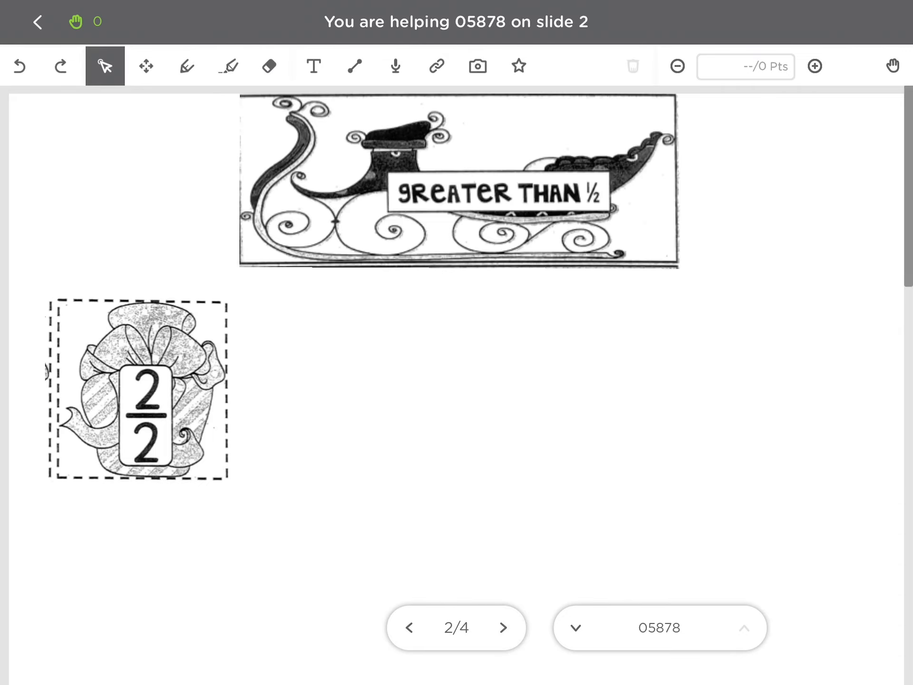
left_click(504, 628)
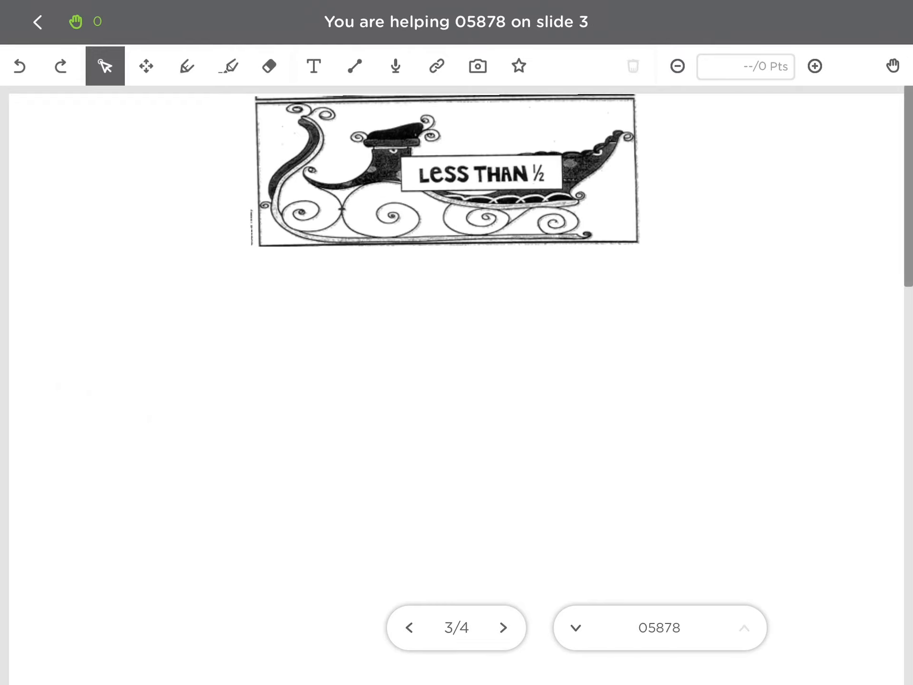
left_click(504, 627)
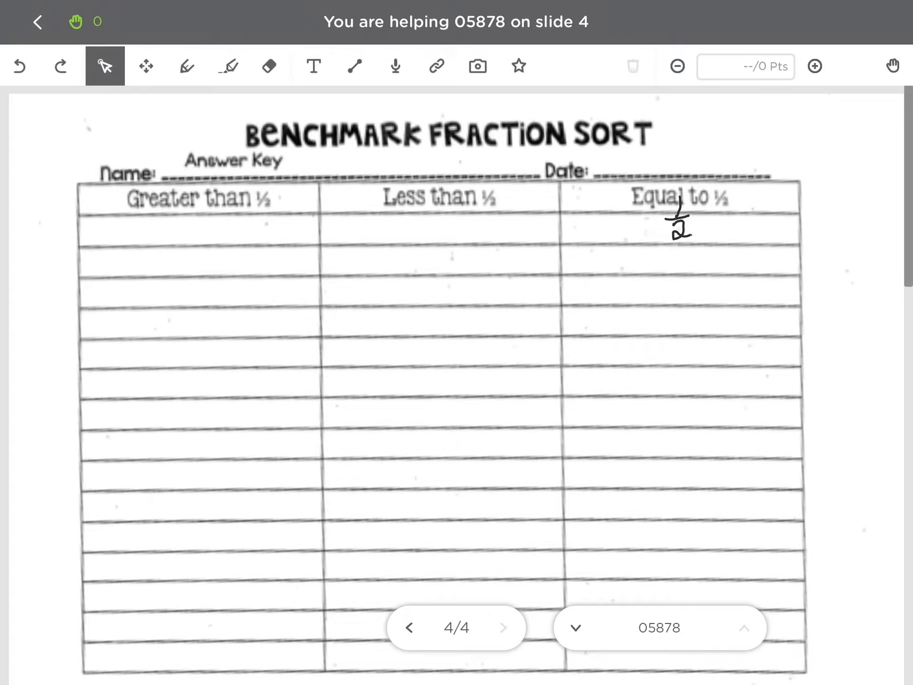
left_click(187, 65)
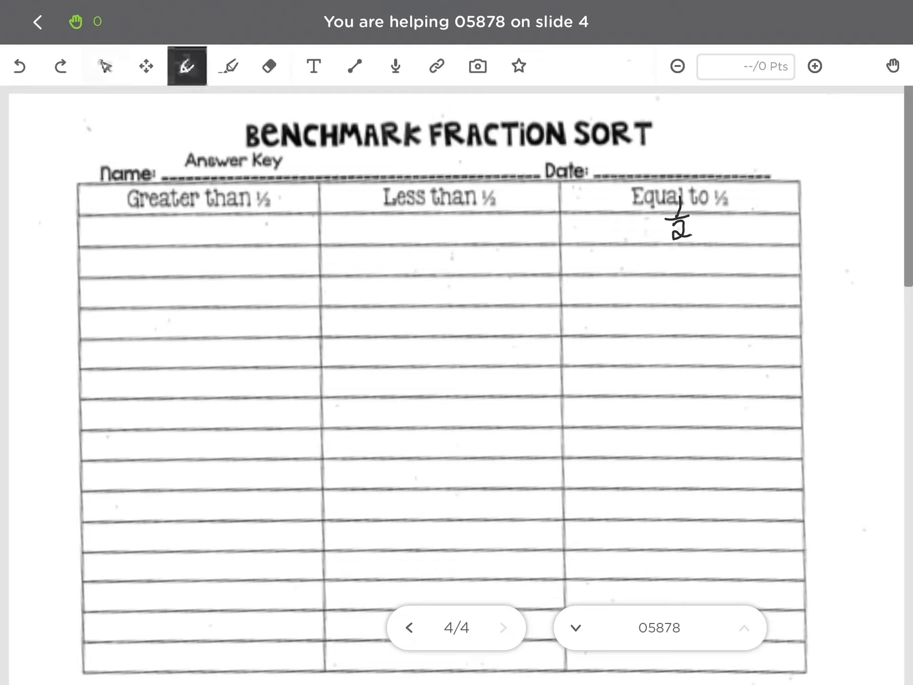